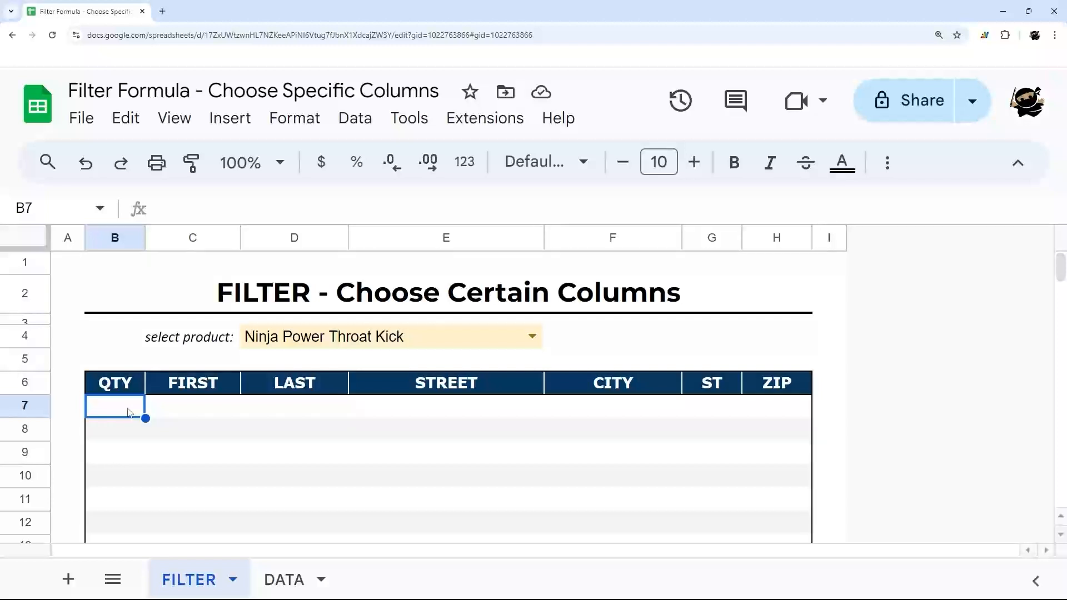
# Step: Begin the formula =filter( in cell B7 of the FILTER sheet
pyautogui.write('=filter(')
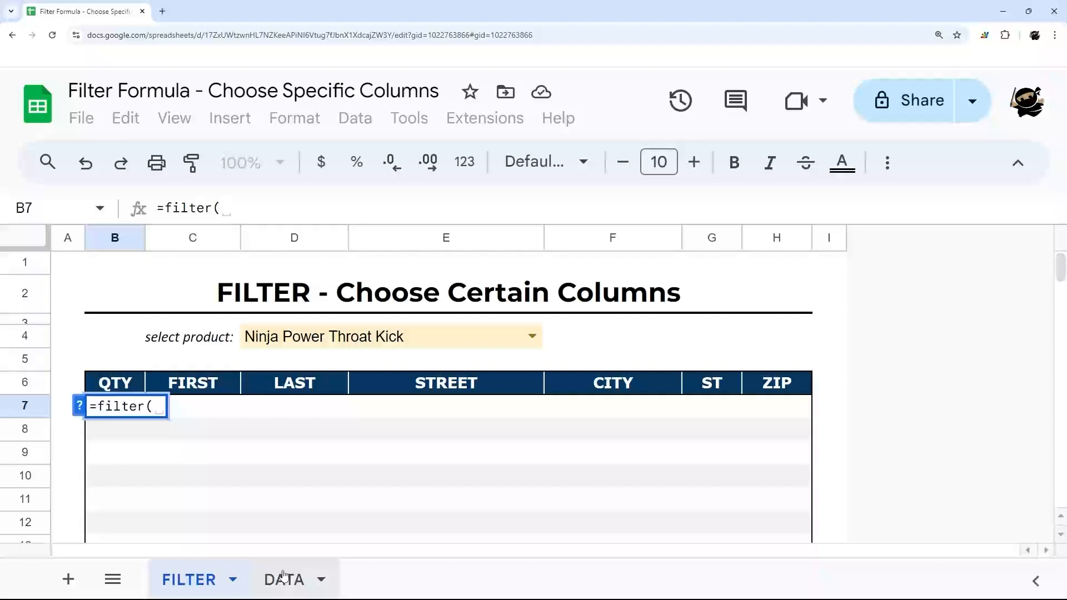
# Step: Switch to the DATA sheet and scroll across its order columns
pyautogui.click(283, 579)
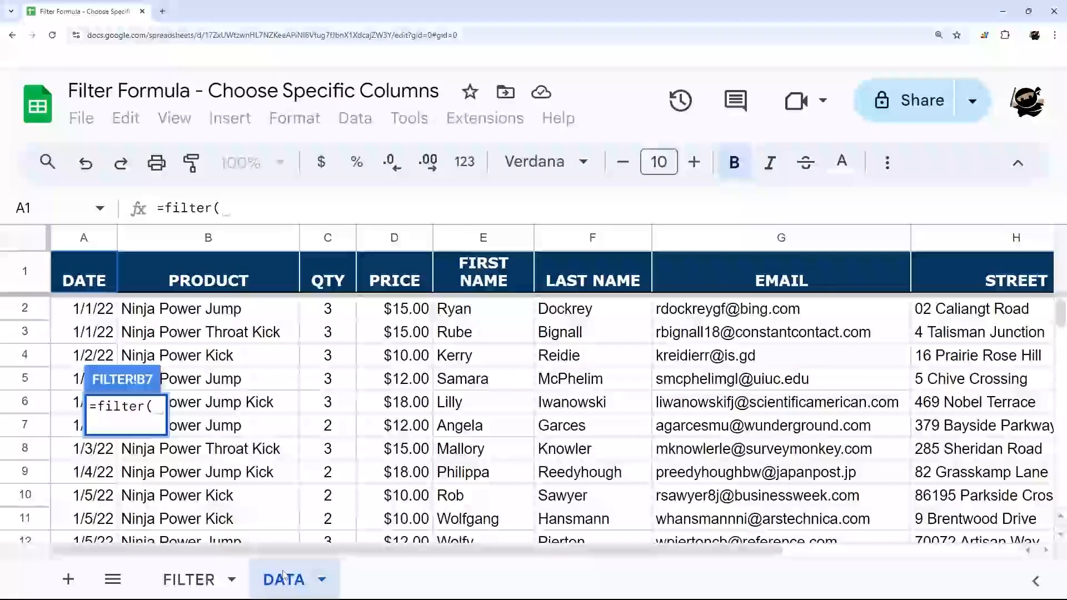
pyautogui.hscroll(3)
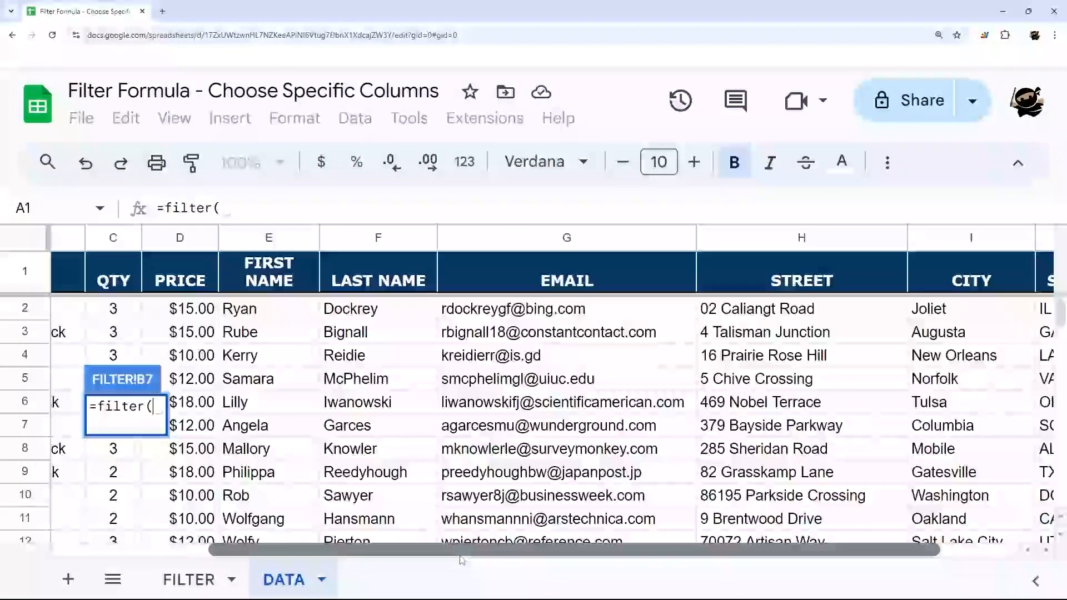
pyautogui.hscroll(-3)
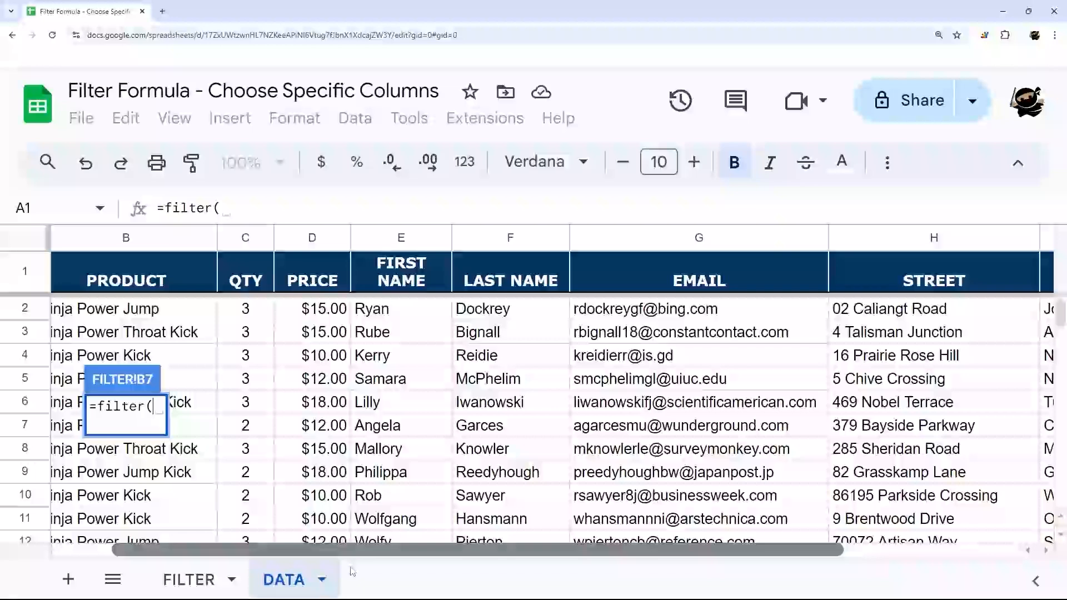
pyautogui.hscroll(-3)
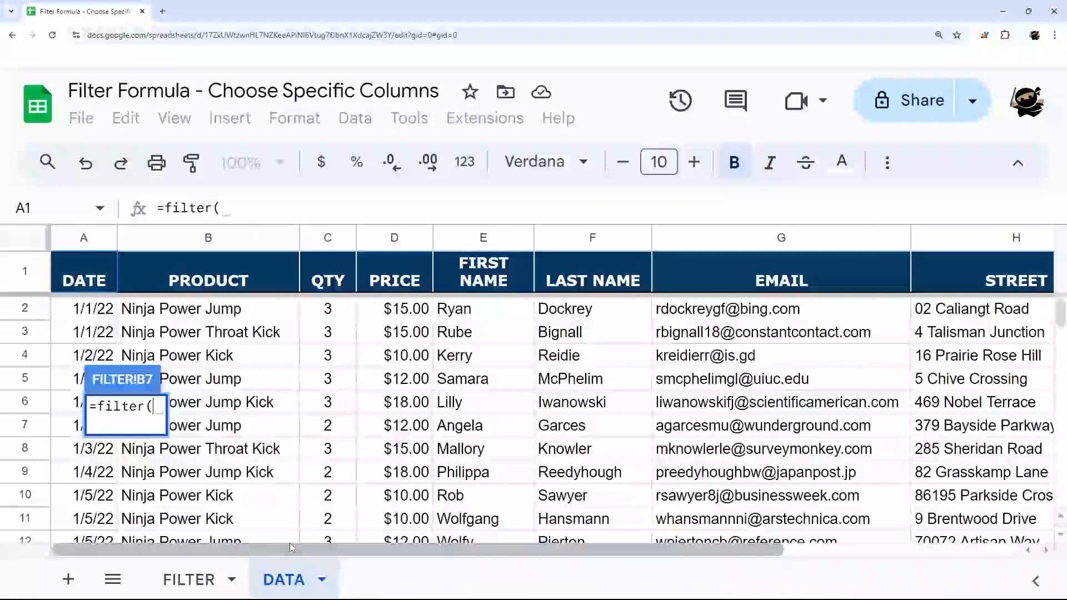
pyautogui.moveTo(306, 514)
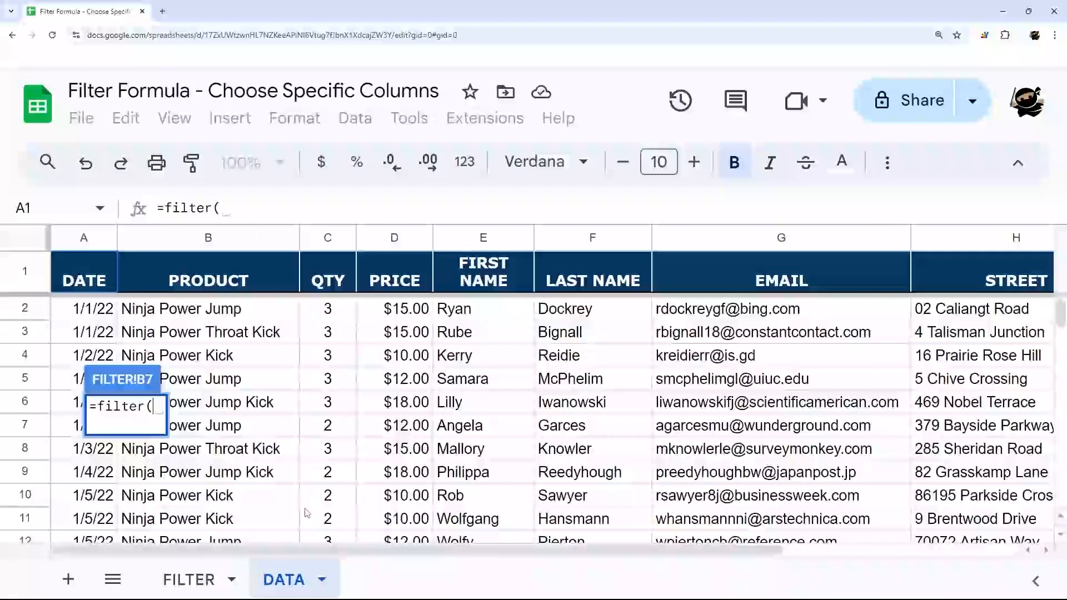
# Step: Add an empty curly-brace array literal after =filter(
pyautogui.write('{}')
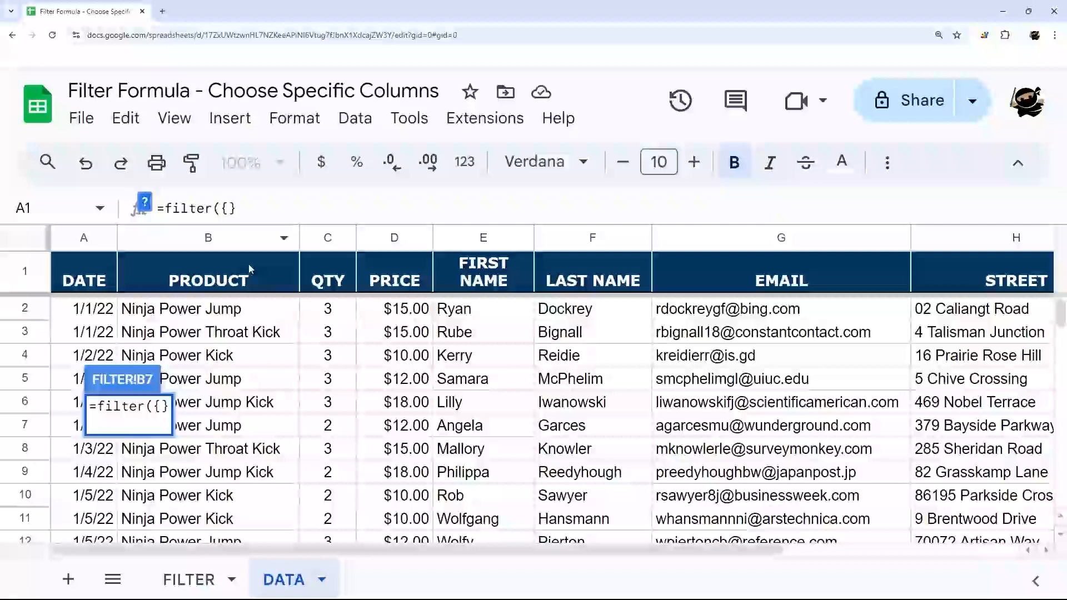
pyautogui.moveTo(231, 260)
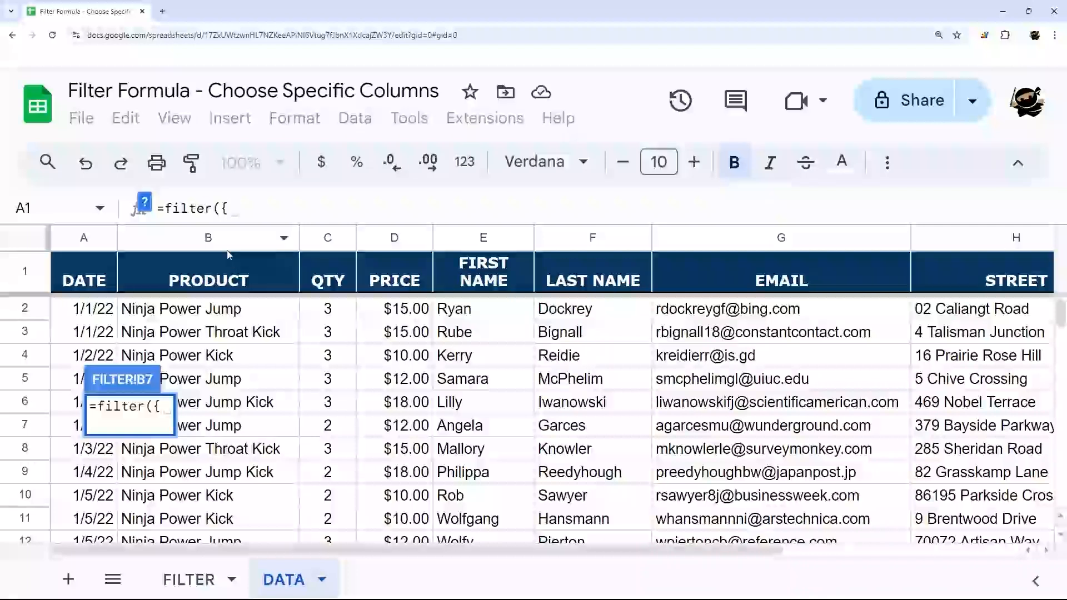
pyautogui.moveTo(308, 318)
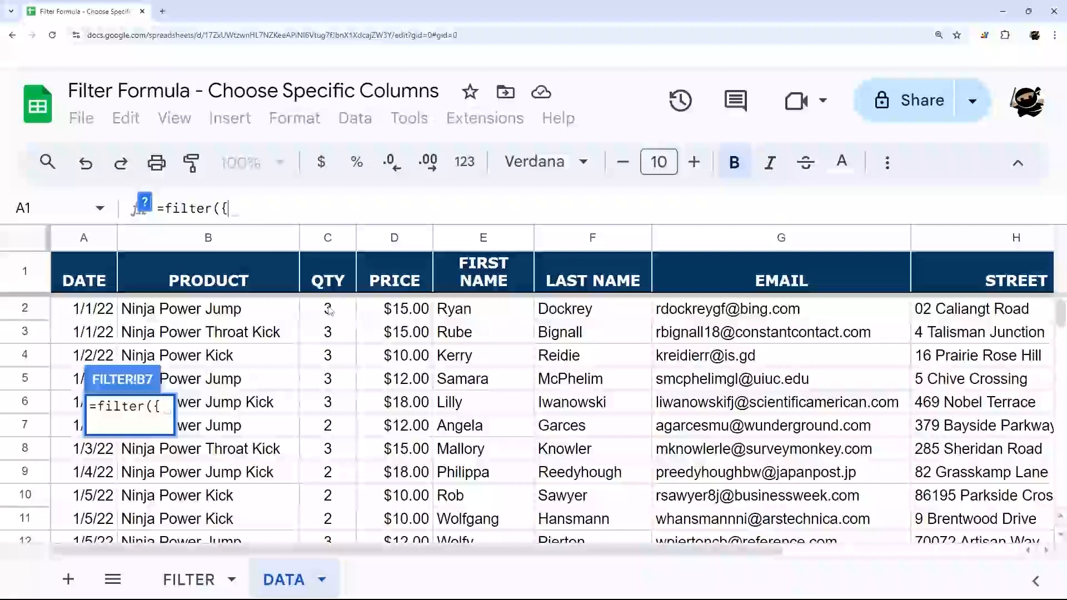
# Step: Fill the array with DATA's QTY, name and address ranges, match DATA!B2:B, and confirm
pyautogui.moveTo(328, 308); pyautogui.dragTo(327, 378)
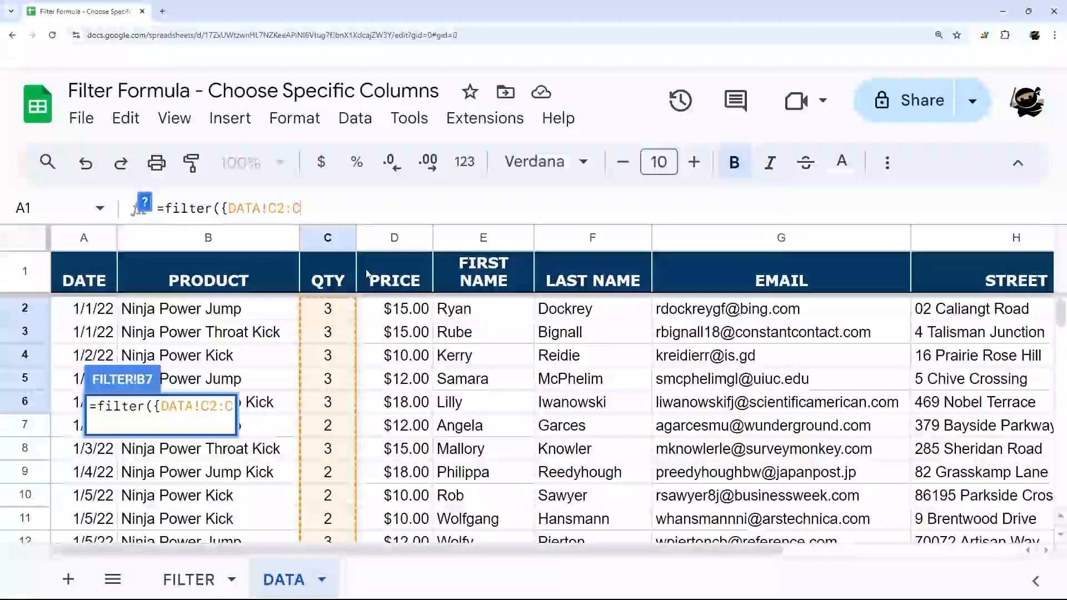
pyautogui.write(',DATA!E2:F,')
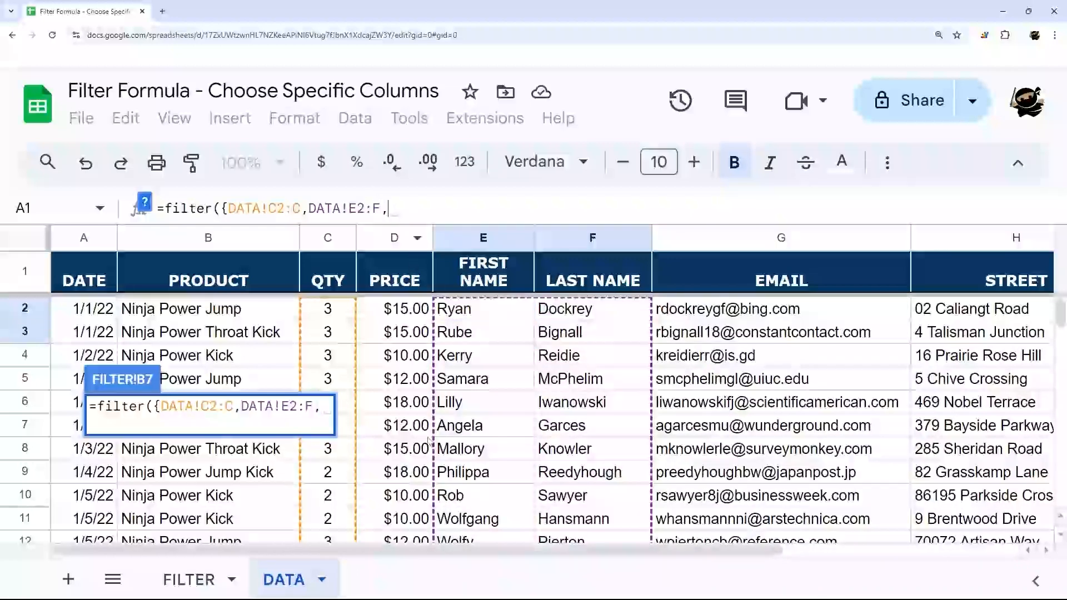
pyautogui.hscroll(3)
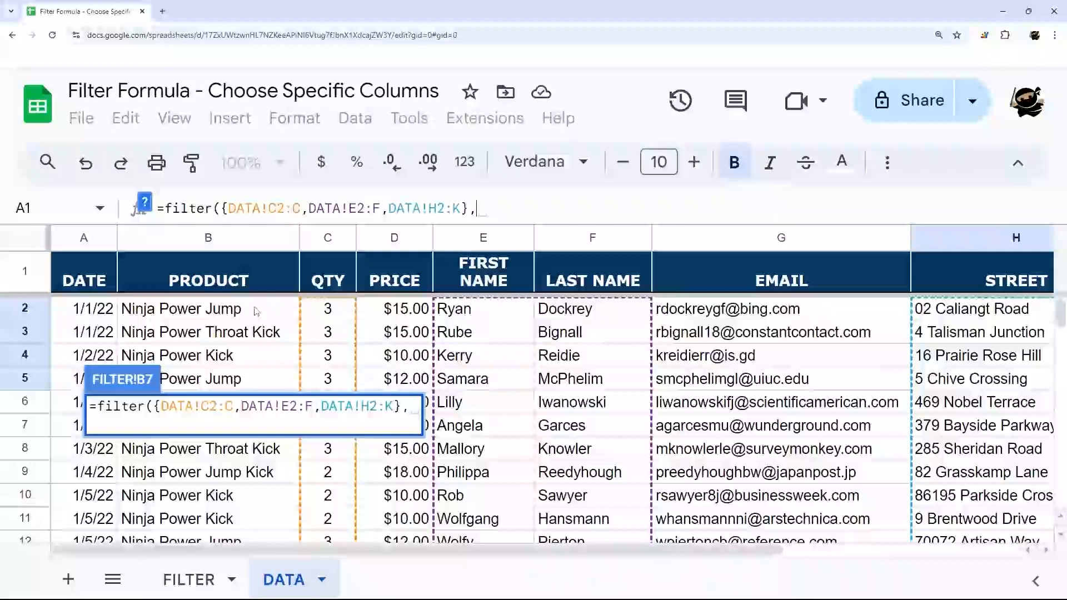
pyautogui.write('DATA!B2:B=')
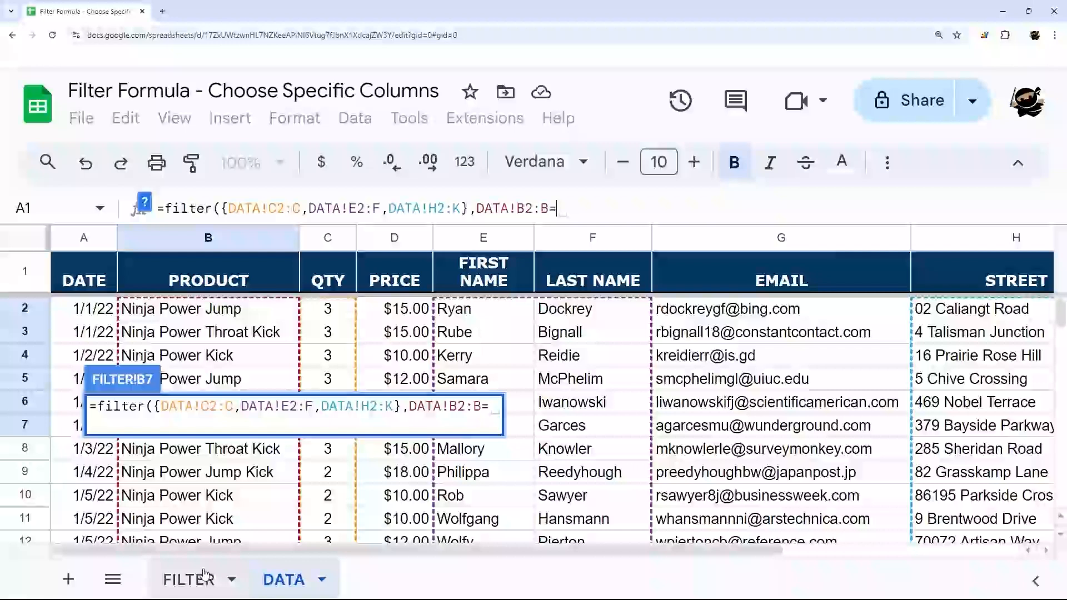
pyautogui.click(188, 580)
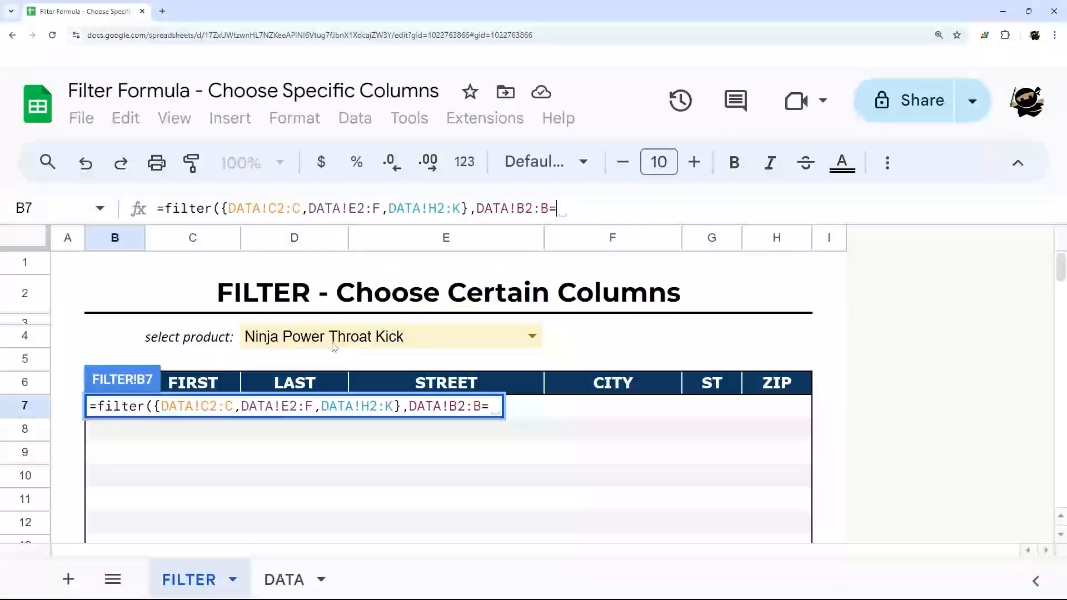
pyautogui.press('Enter')
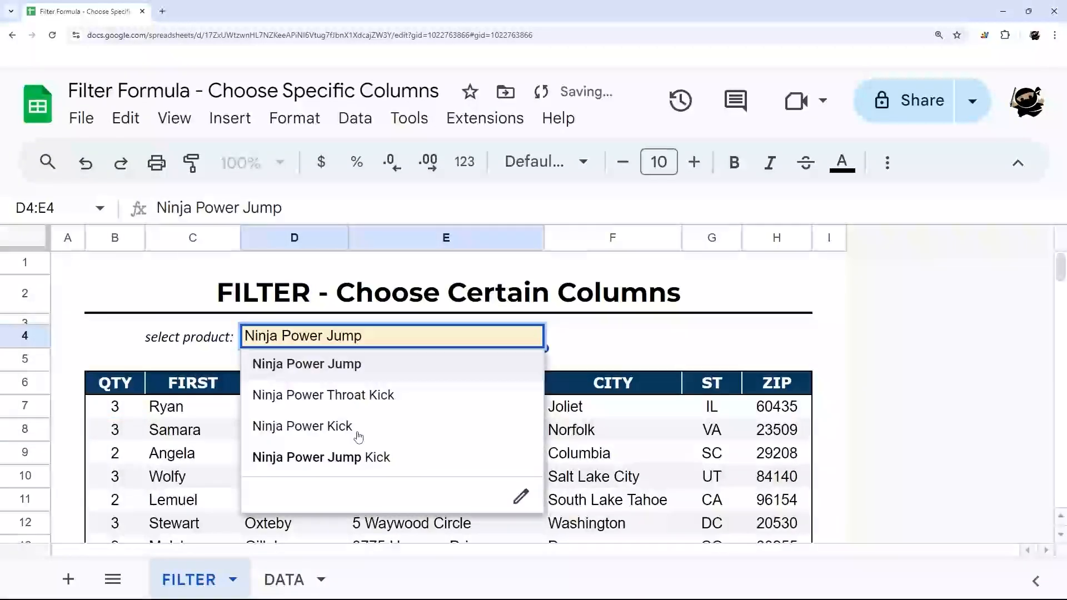
# Step: Pick Ninja Power Kick in the product dropdown to refresh the filtered orders
pyautogui.click(302, 425)
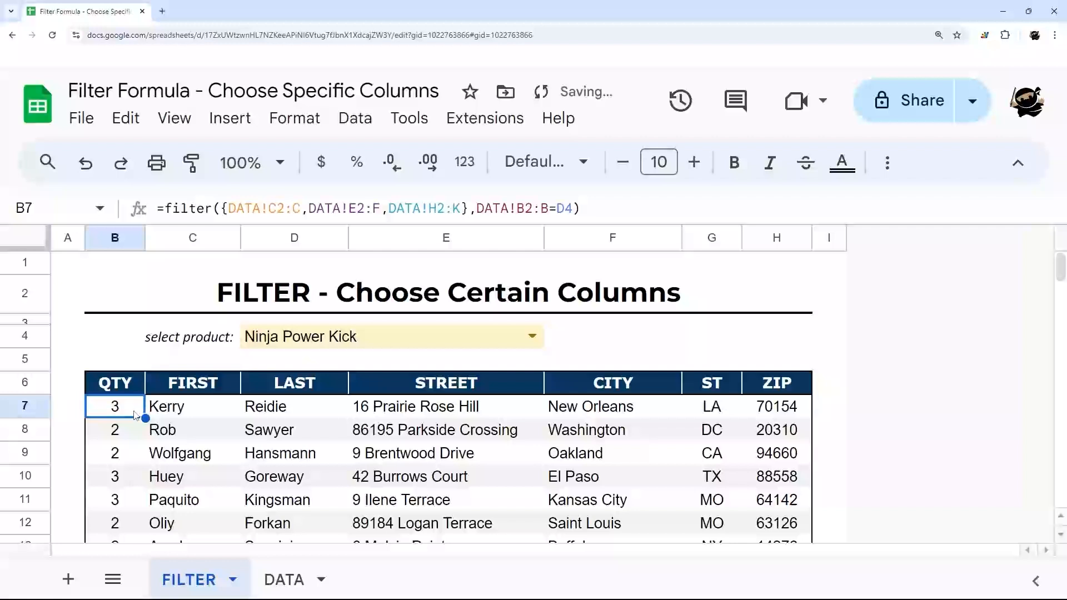